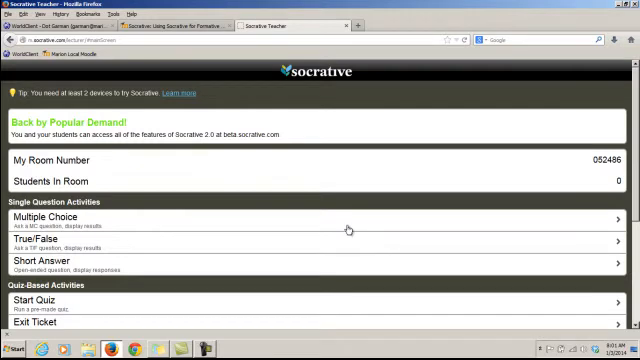
- Scroll down the dashboard toward Manage Quizzes and the Edit Quizzes dropdown for Practice Quiz1
scroll(down, 3)
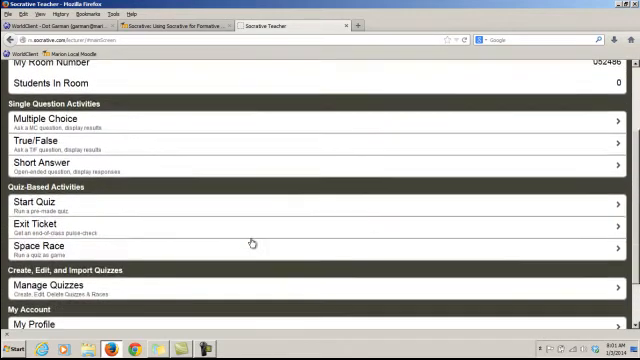
scroll(down, 3)
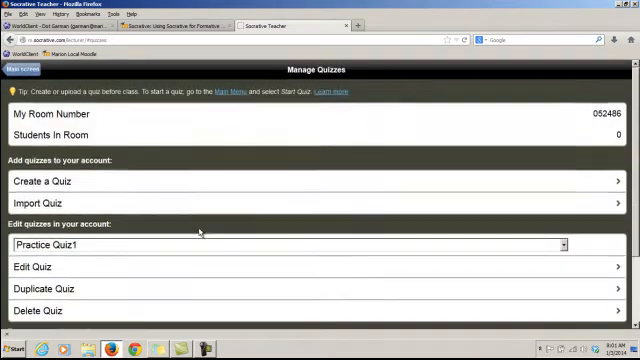
- Scroll to the Edit Quiz control to open Practice Quiz1 in the quiz editor
scroll(down, 3)
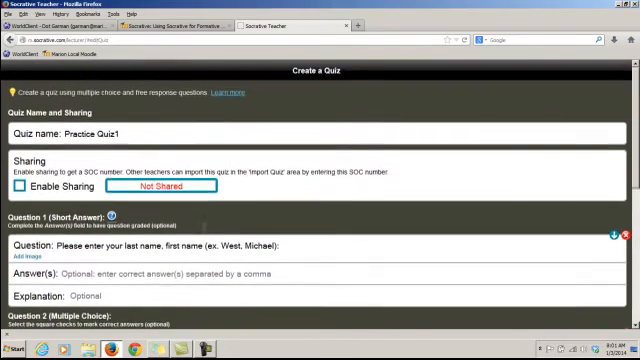
- Scroll past Question 2 to the question-type choices for a third Short Answer question
scroll(down, 3)
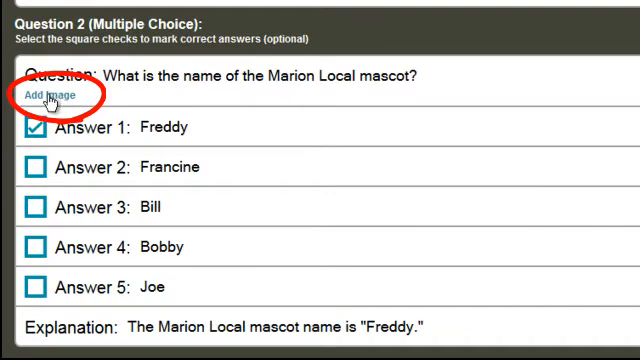
mouse_move(408, 198)
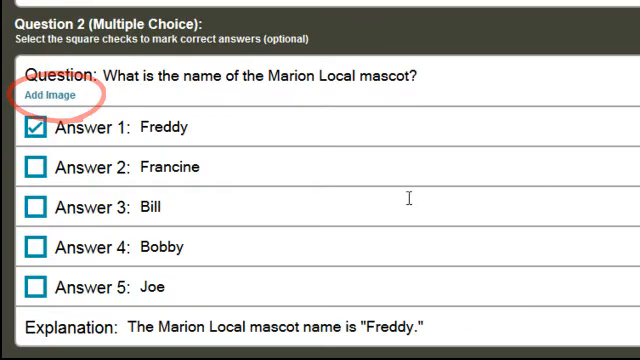
scroll(down, 3)
text(What state does the image de)
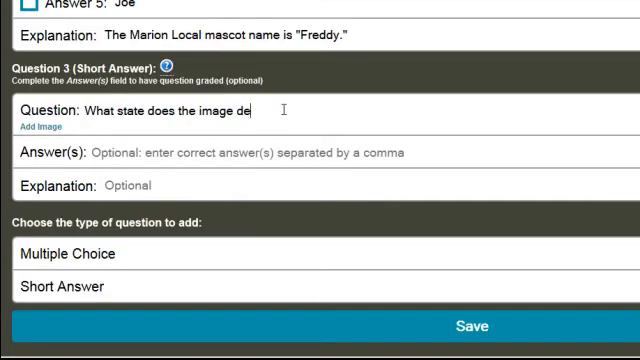
- Finish the question text with "pict?" and attach the ohio.jpg map image to question 3
text(pict?)
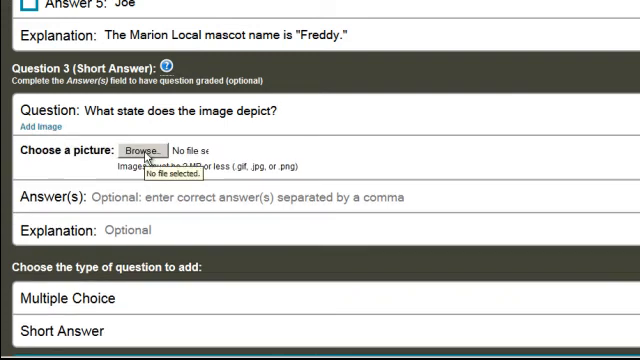
mouse_move(144, 150)
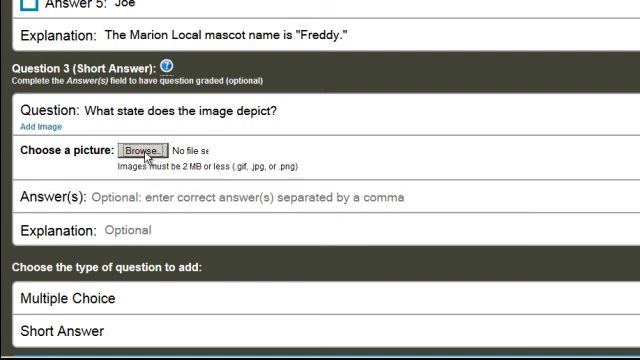
click(144, 150)
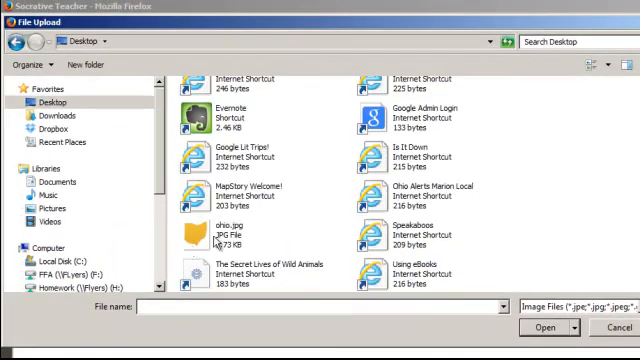
click(230, 228)
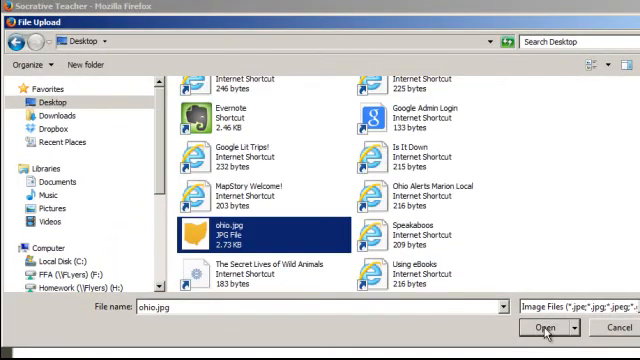
click(544, 328)
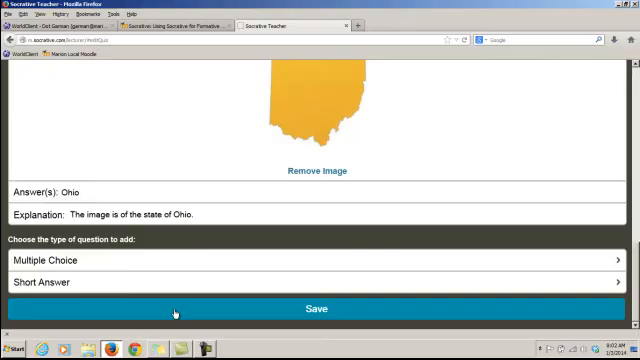